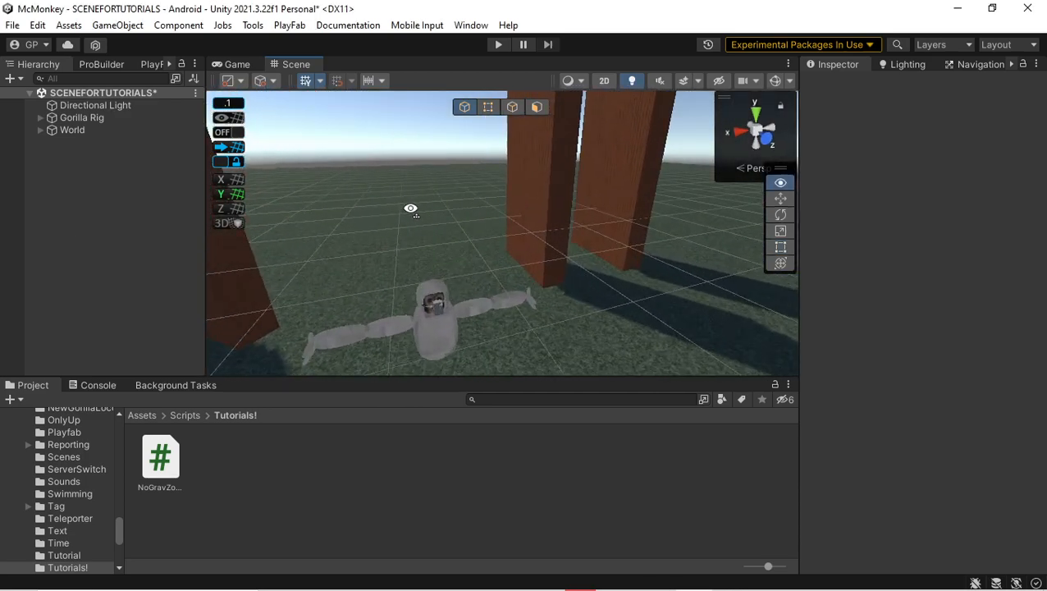
- Check the Downloads folder and delete the duplicate NoGravZone1 script
left_click_drag(411, 207, 585, 280)
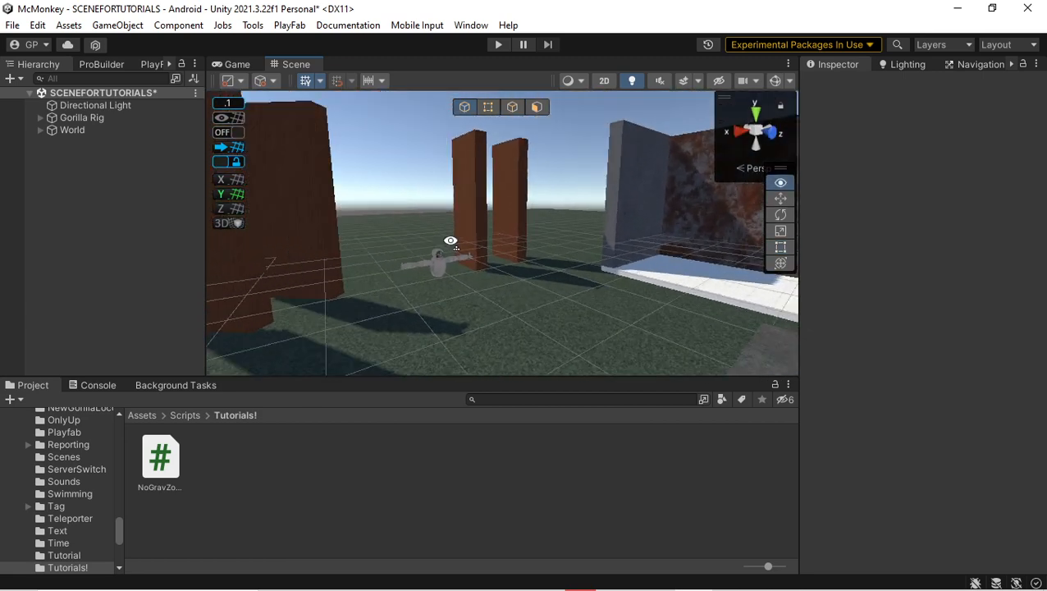
left_click(441, 246)
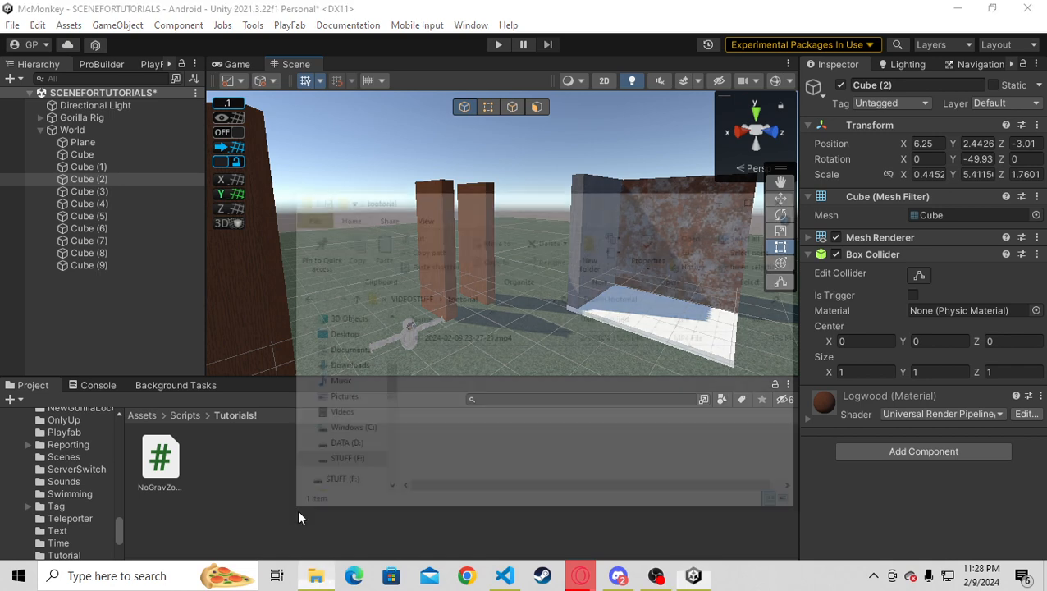
left_click(357, 309)
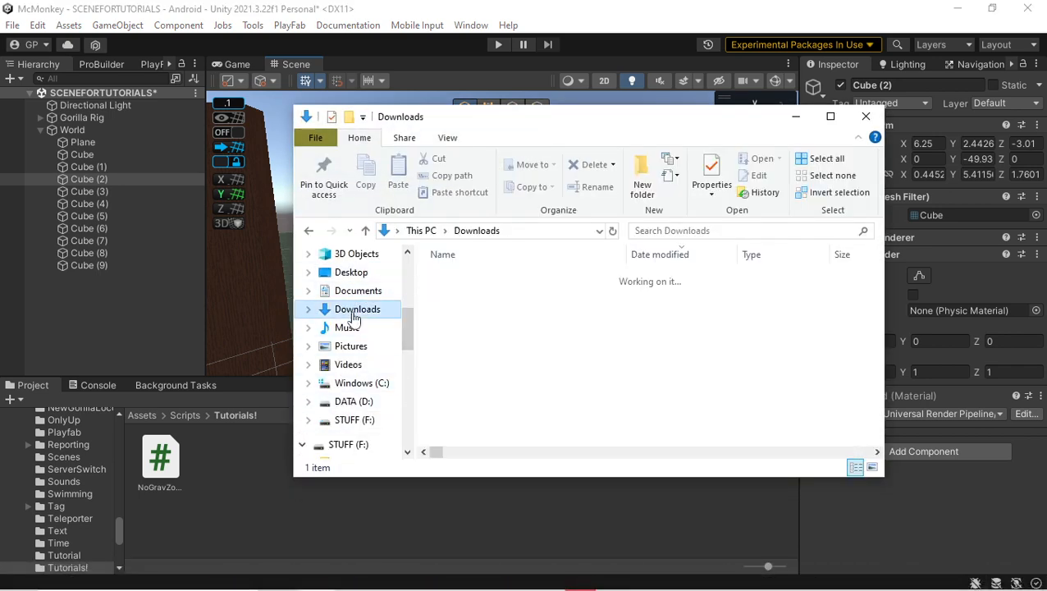
left_click(12, 575)
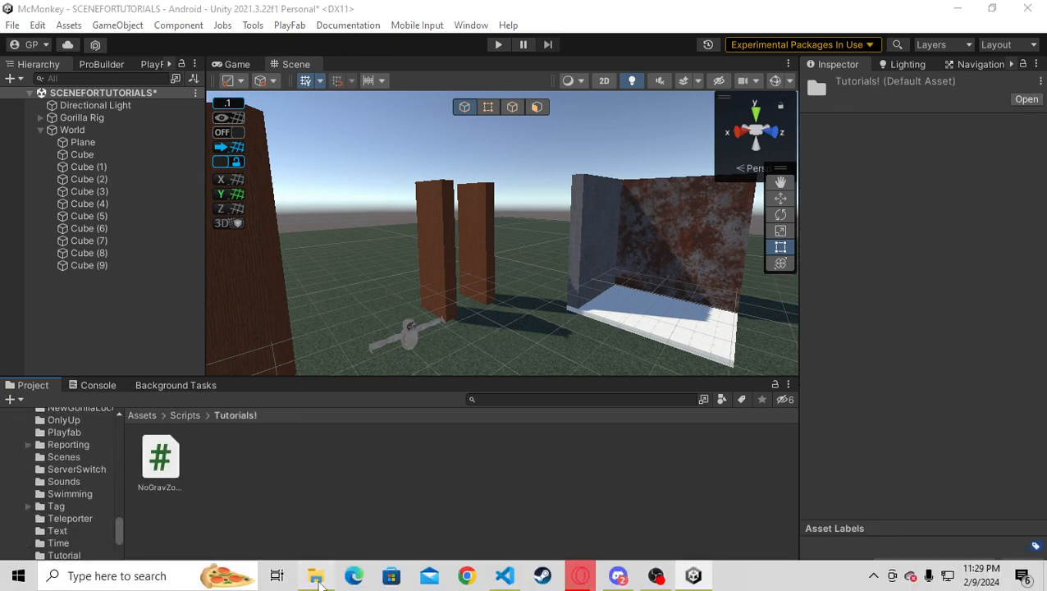
left_click(316, 575)
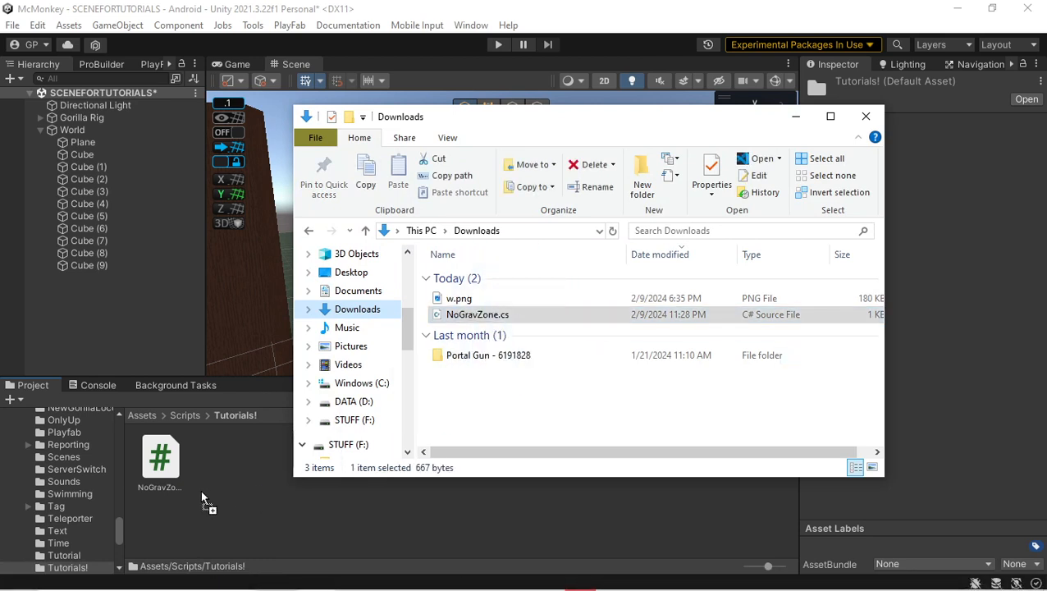
mouse_move(230, 502)
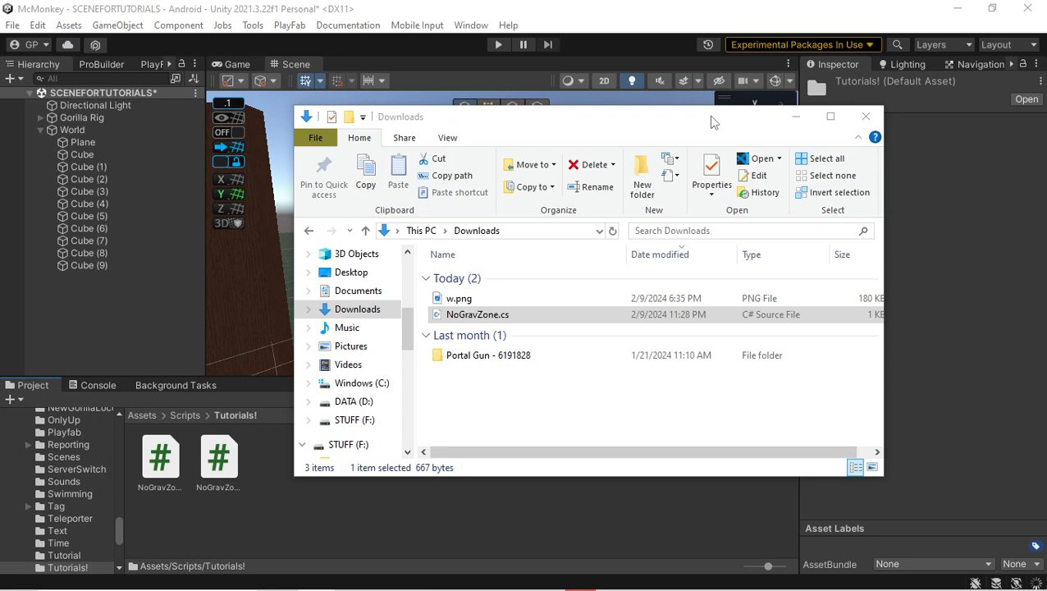
left_click(219, 459)
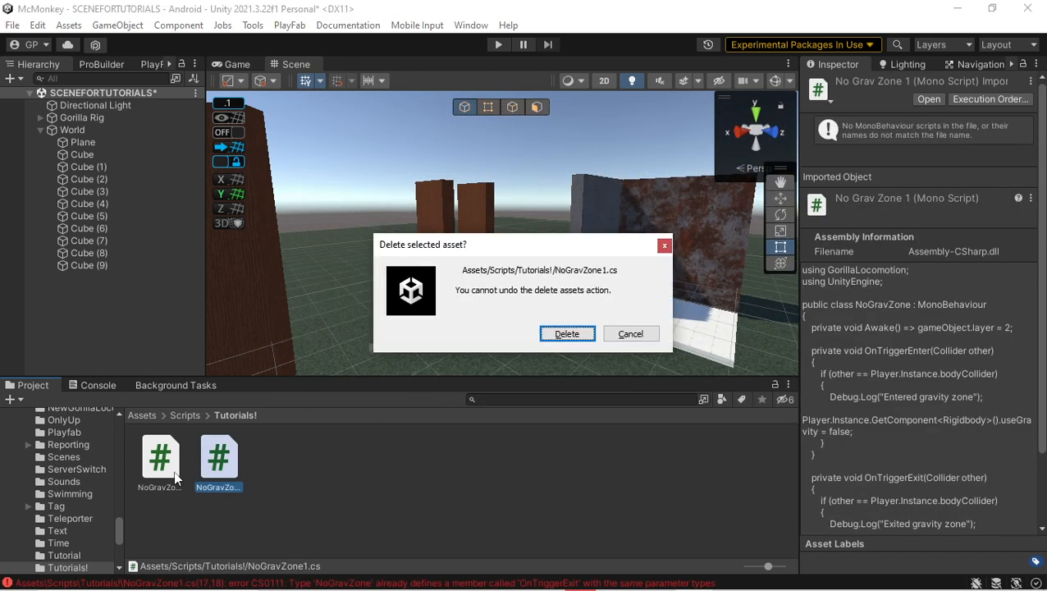
left_click(566, 333)
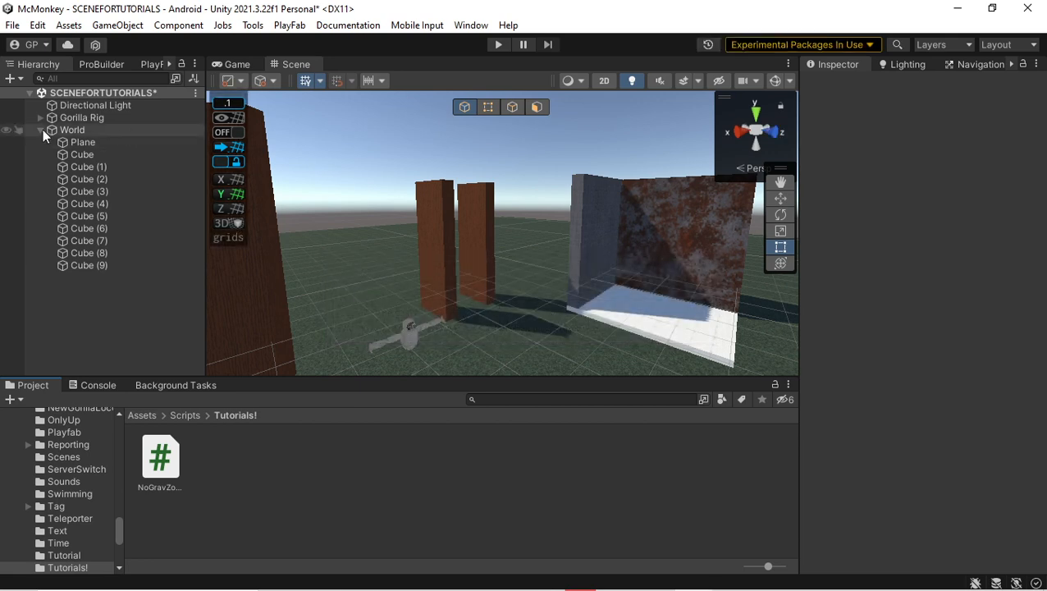
- Add a new cube to the scene and rename it NoGravTutorial
left_click(40, 130)
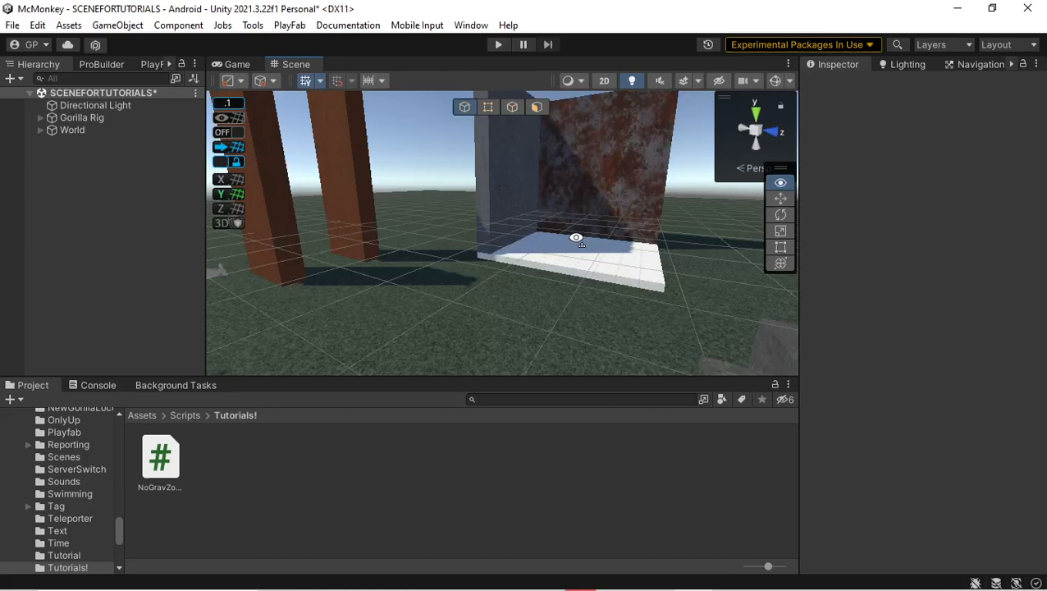
right_click(64, 185)
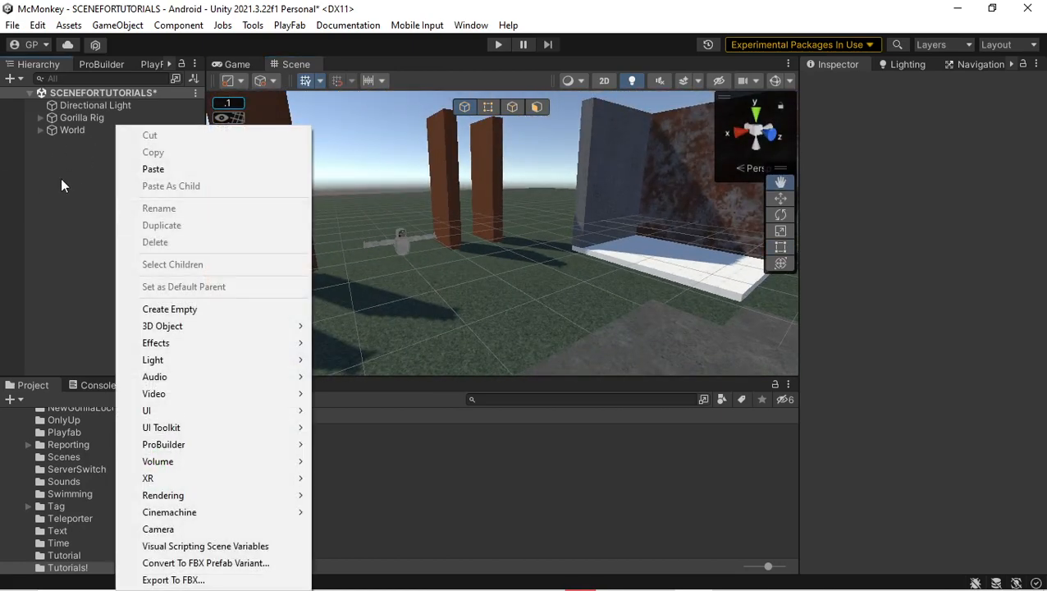
mouse_move(71, 188)
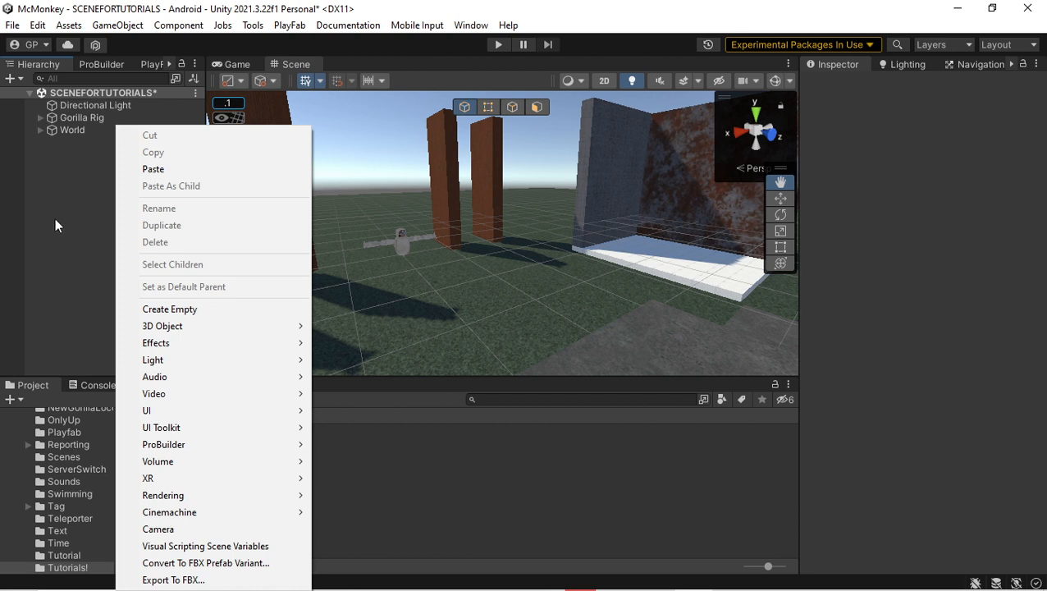
mouse_move(100, 280)
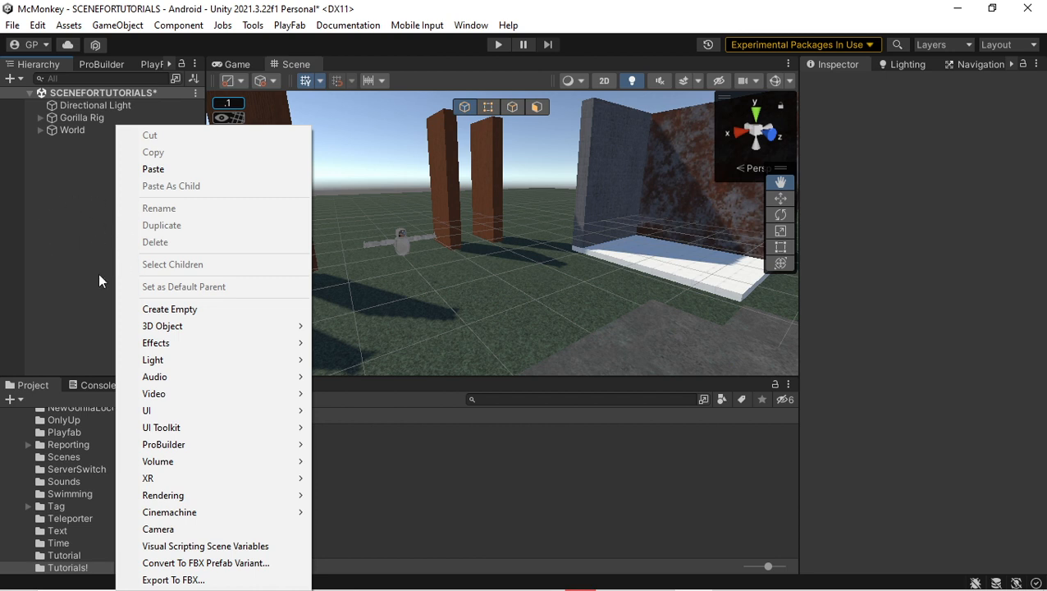
mouse_move(102, 324)
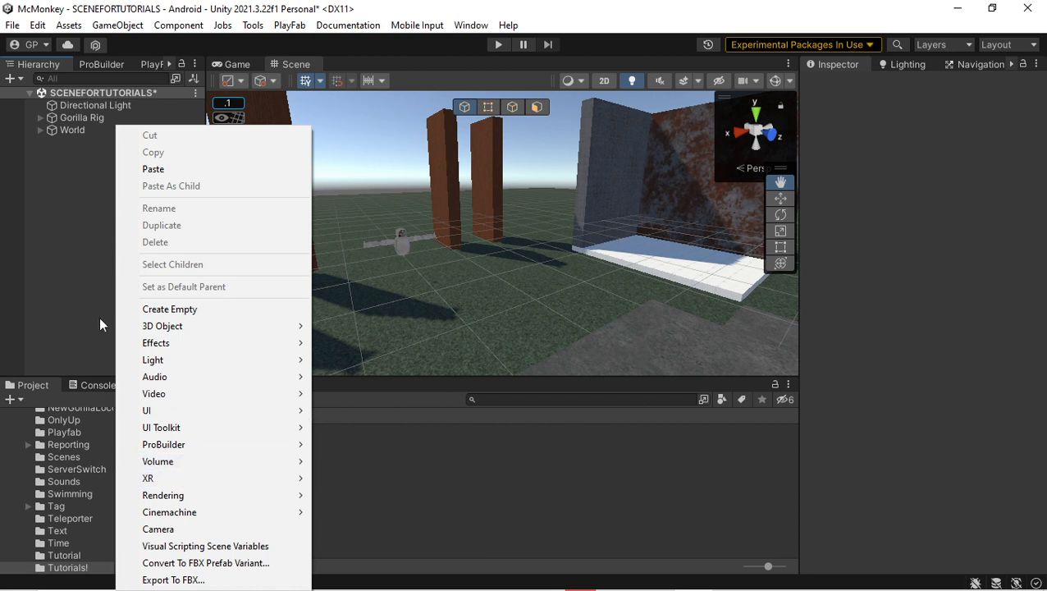
left_click(162, 326)
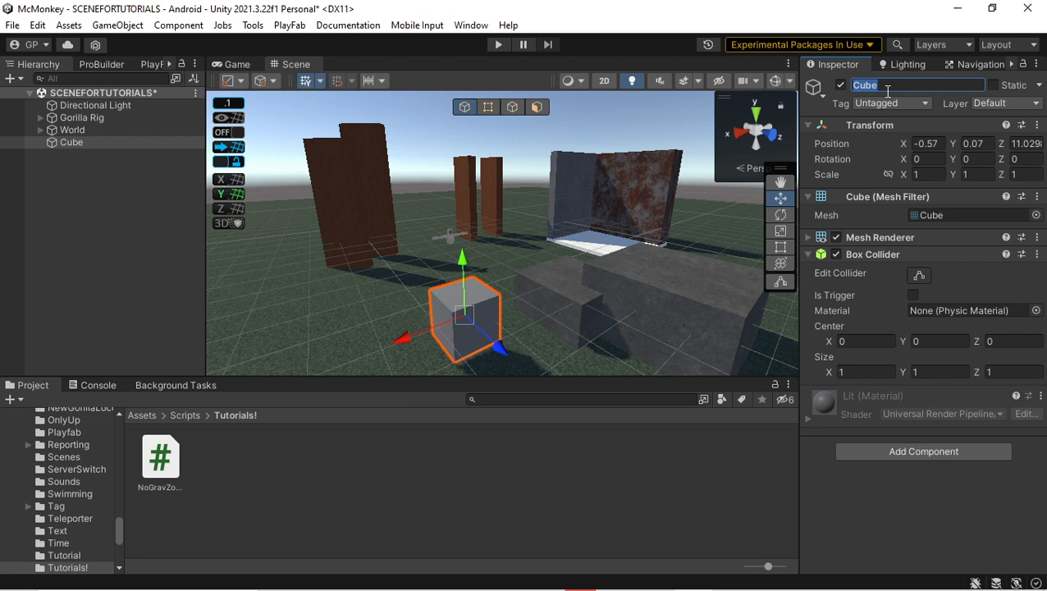
type("NoGravTutorial")
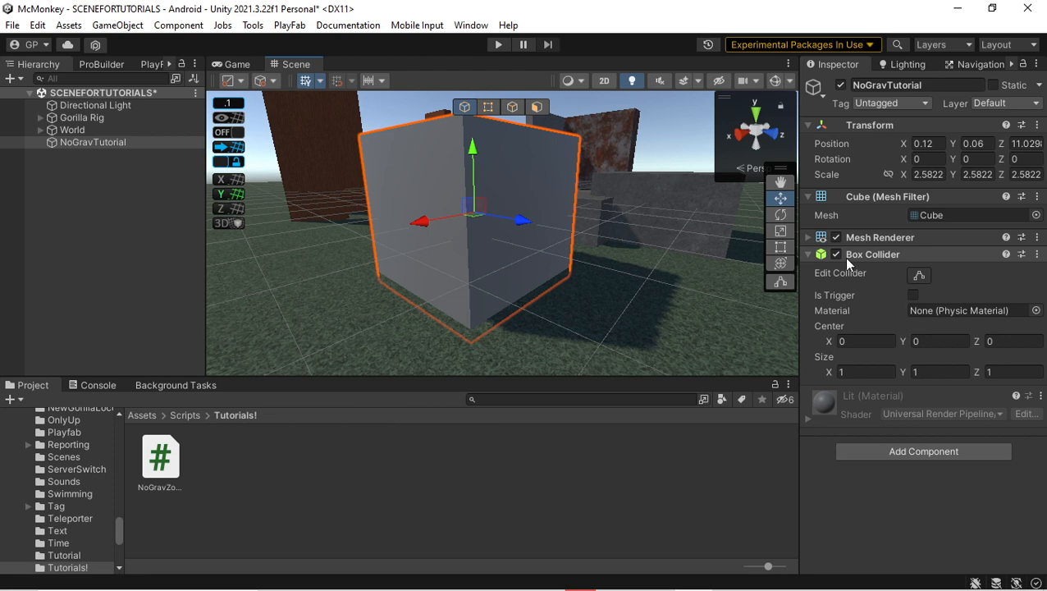
mouse_move(902, 267)
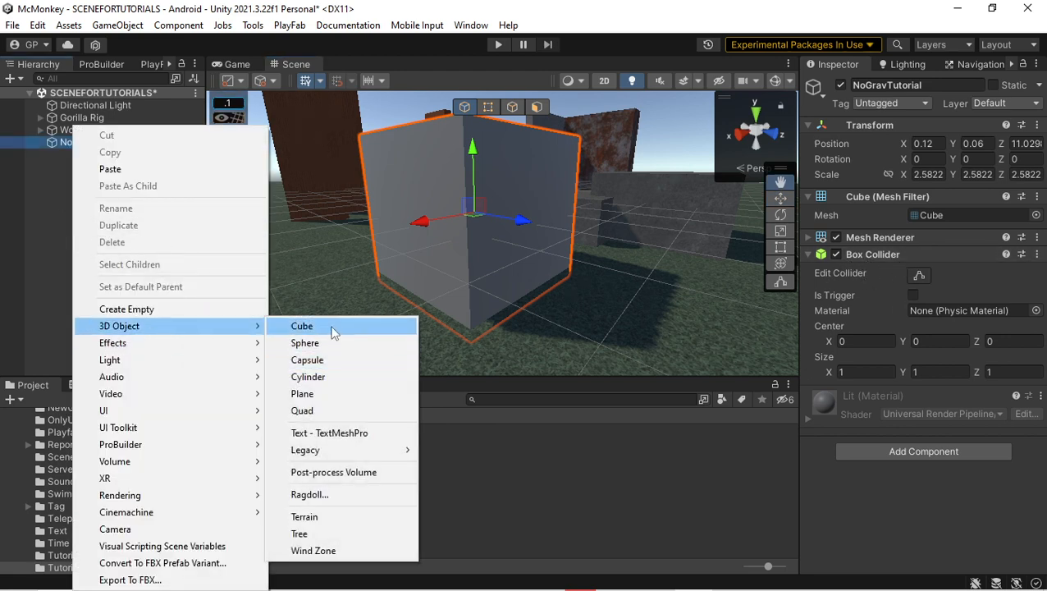
- Remove the stray sphere, set the cube's Box Collider to Is Trigger, and search for NoGravZone
left_click(304, 342)
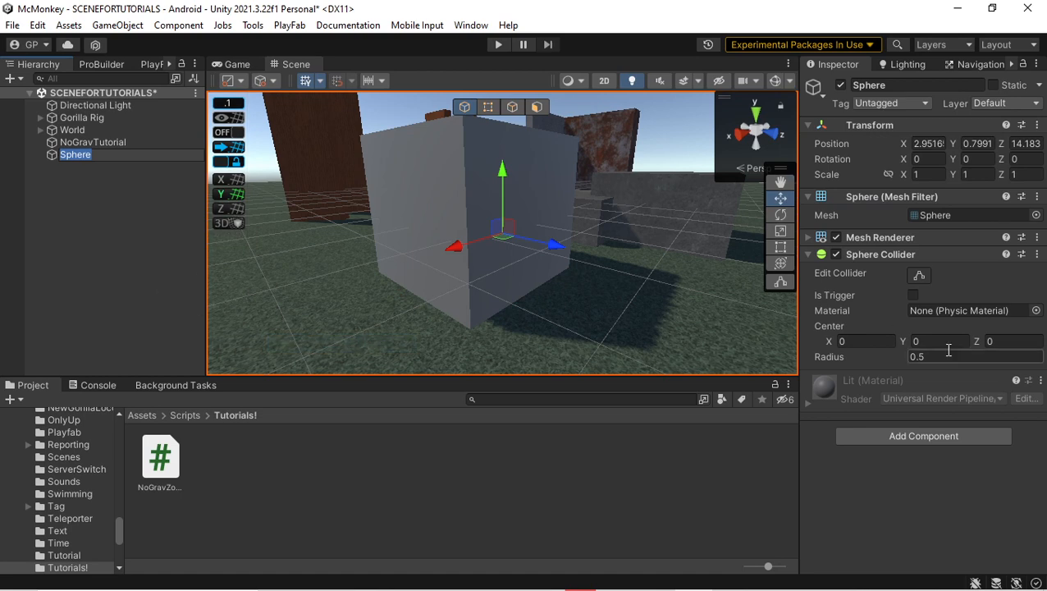
right_click(75, 155)
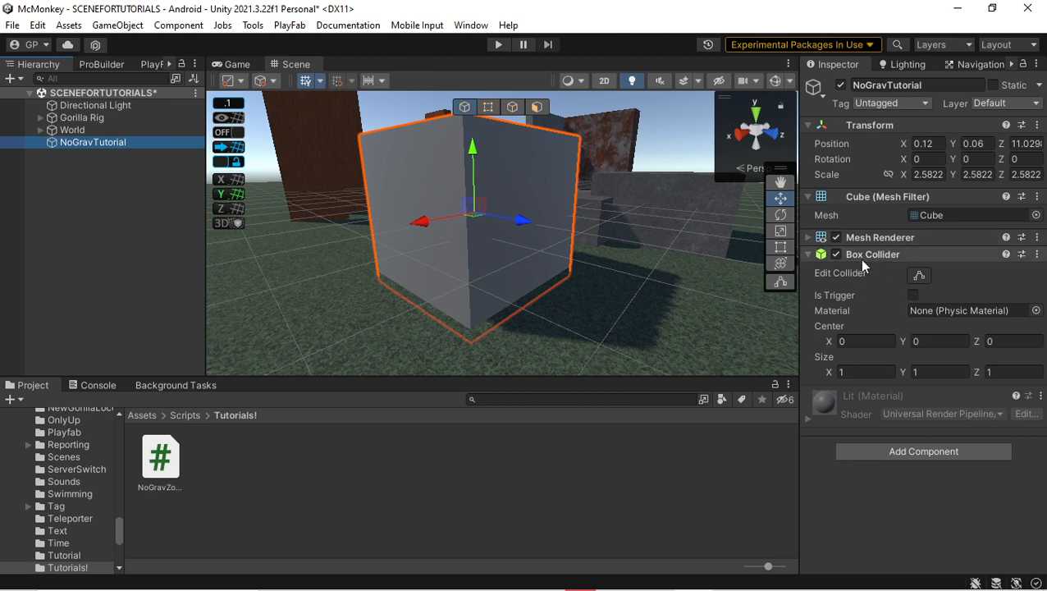
mouse_move(875, 278)
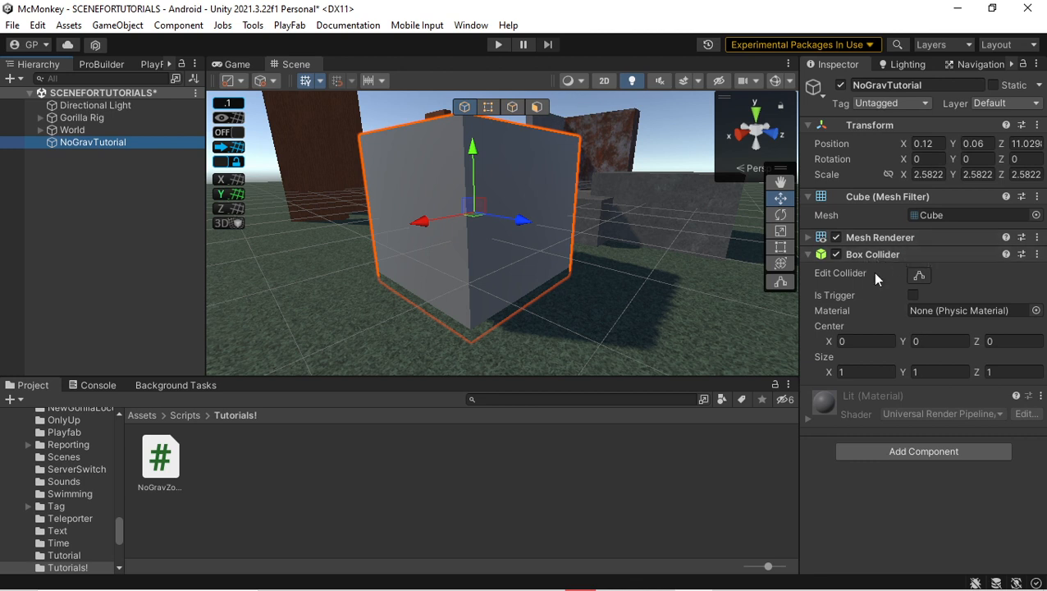
left_click(913, 294)
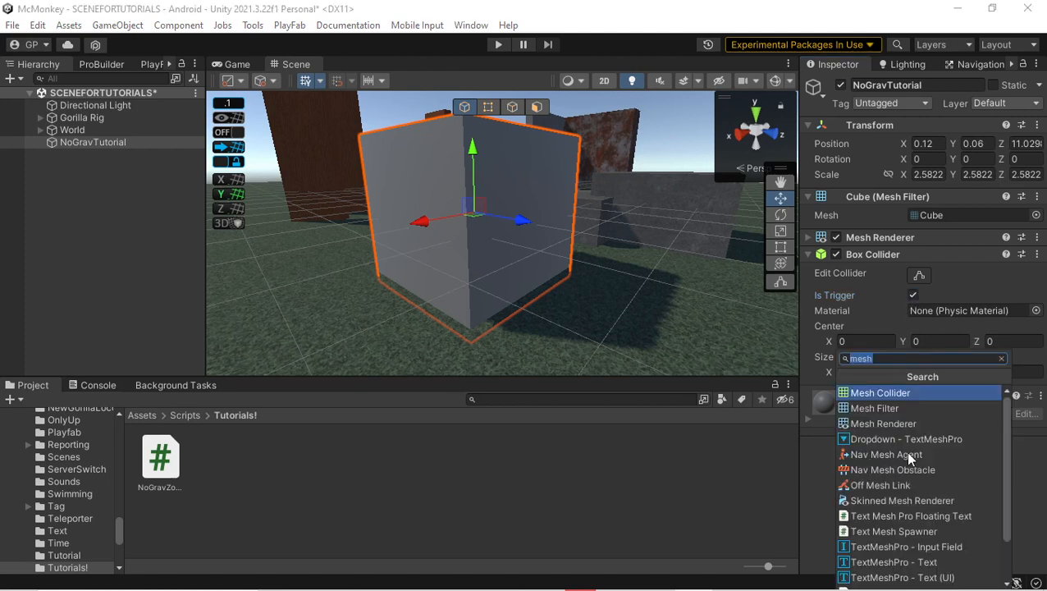
type("No")
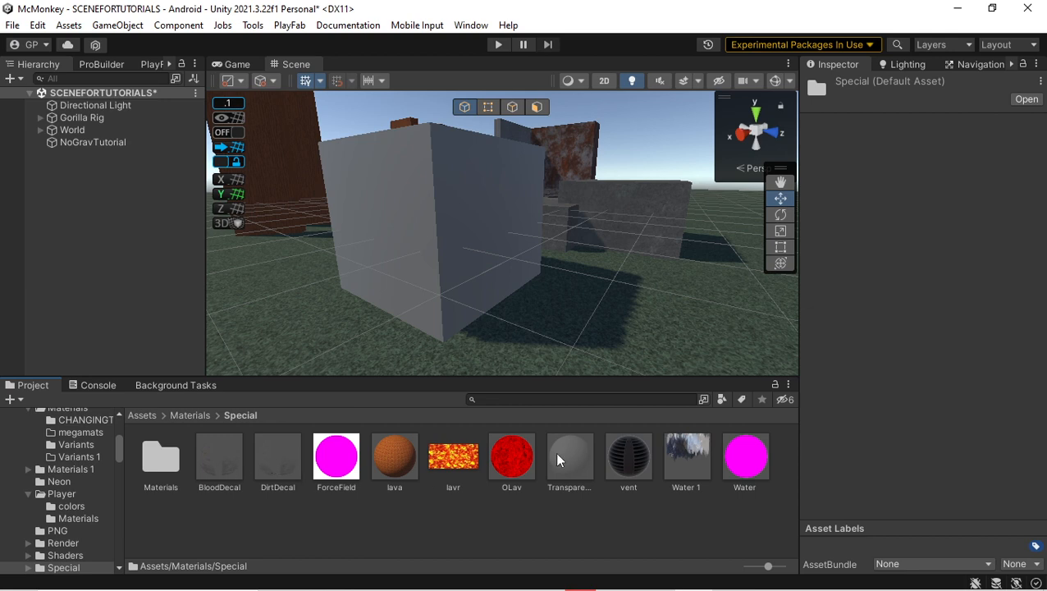
- Apply the Transparent material and stretch the cube to about 4.1 × 3.5 × 3.8
left_click(93, 142)
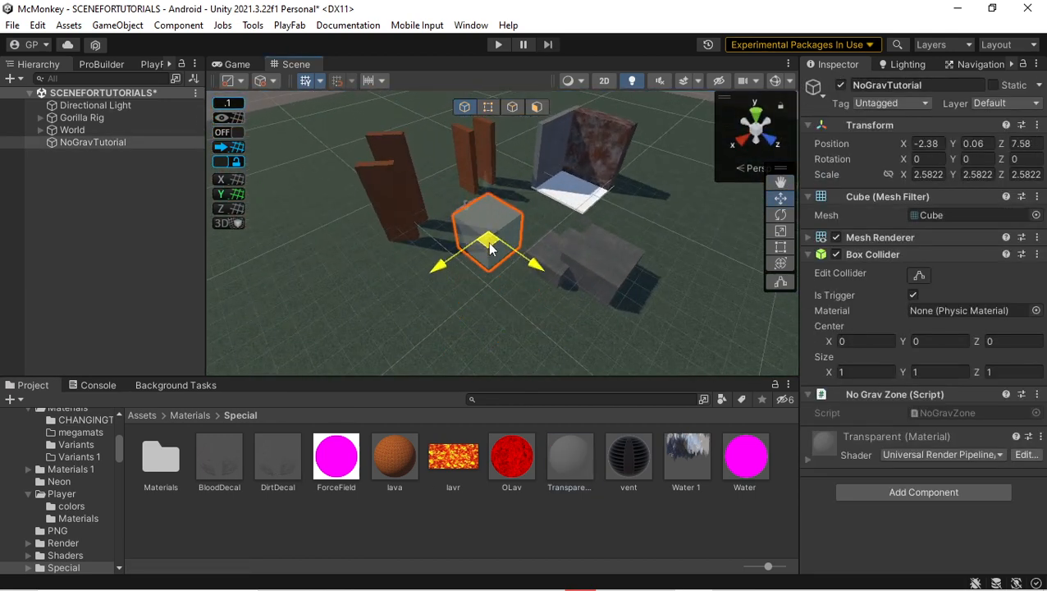
left_click_drag(489, 238, 575, 210)
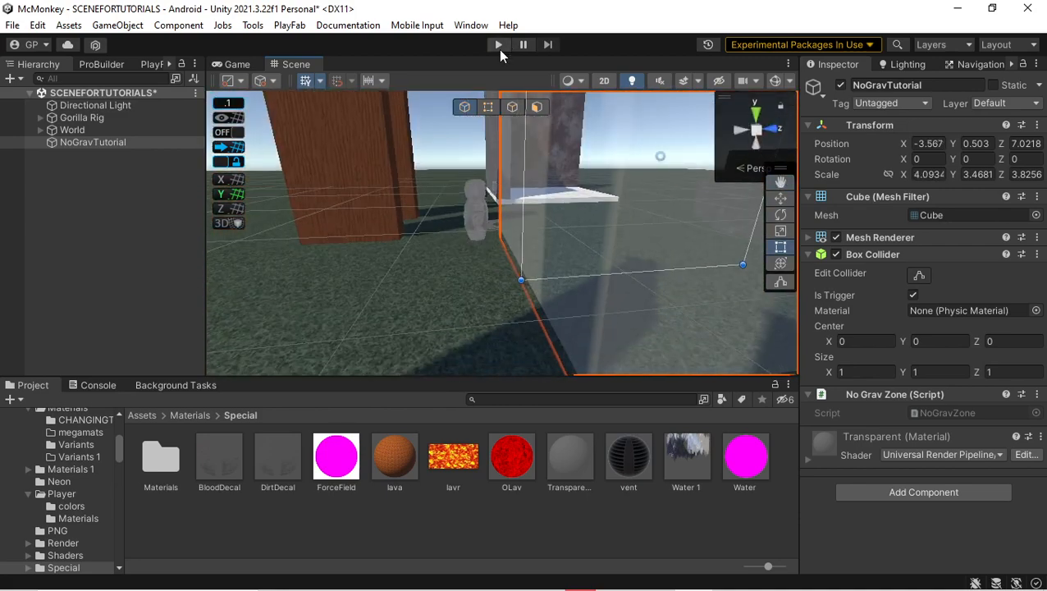
- Enter Play mode, view the Game view, then return to the Scene view
left_click(498, 45)
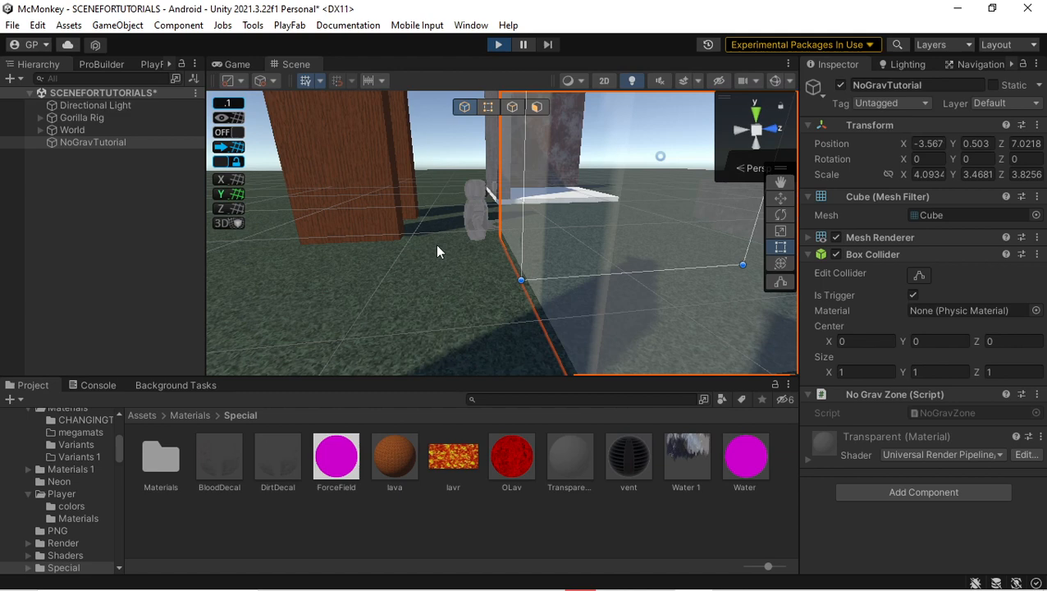
left_click(498, 45)
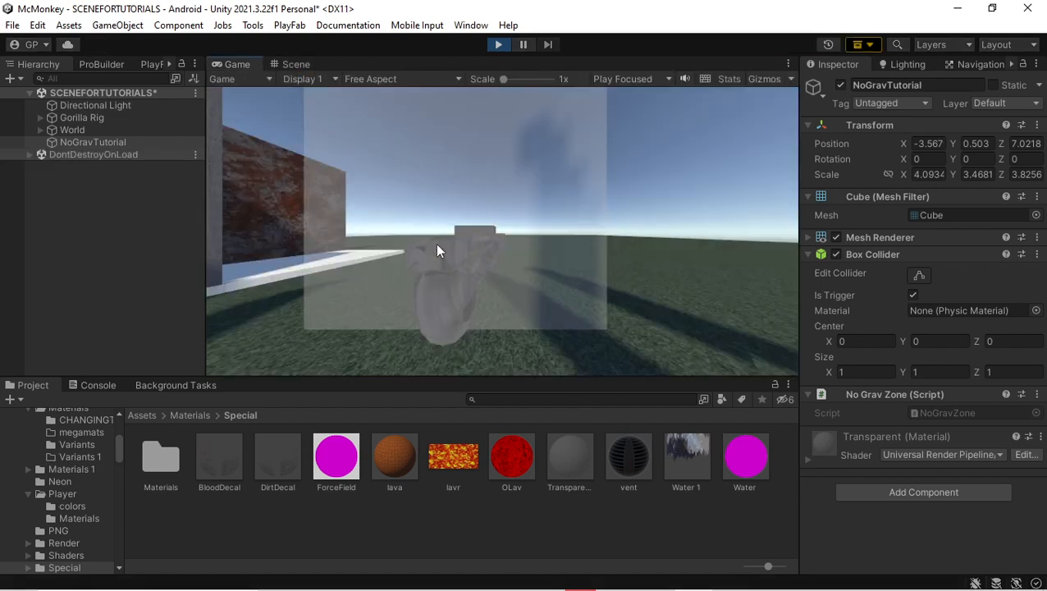
left_click(295, 64)
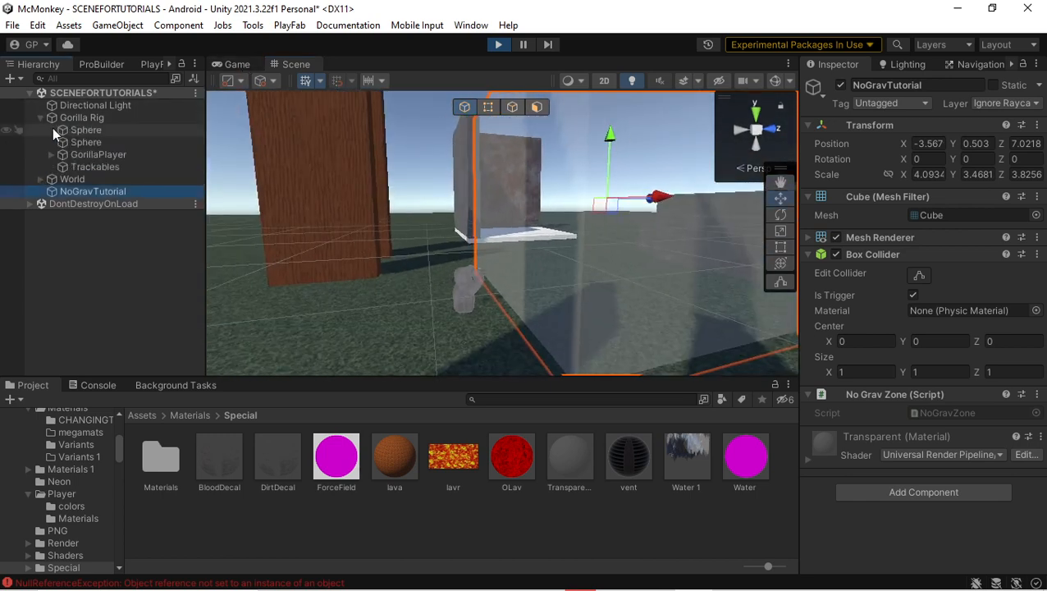
- Move GorillaPlayer into the NoGravTutorial trigger zone and select its LeftHand Controller
left_click(98, 154)
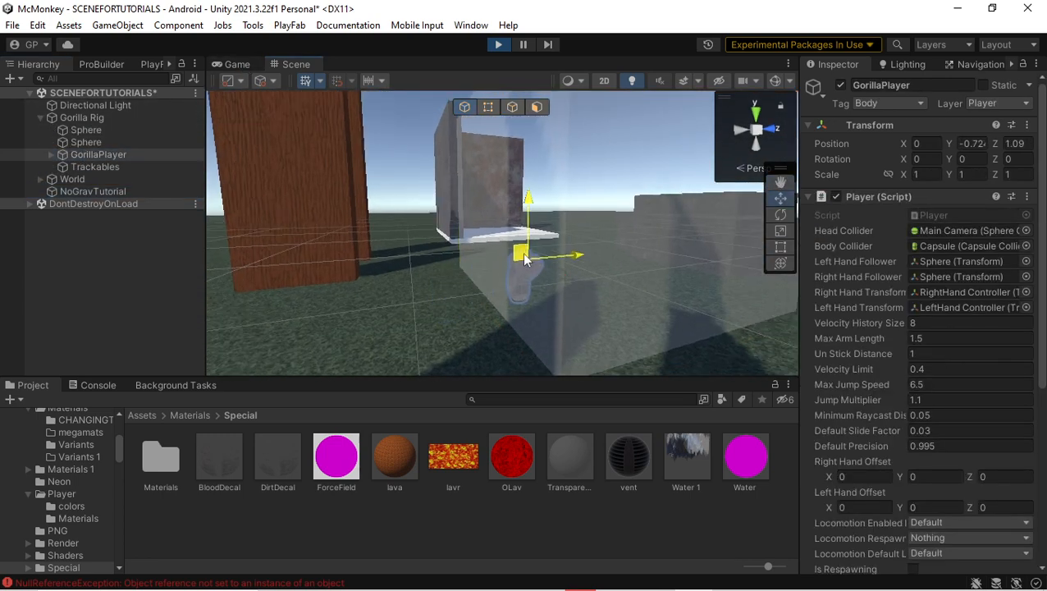
left_click_drag(529, 253, 531, 237)
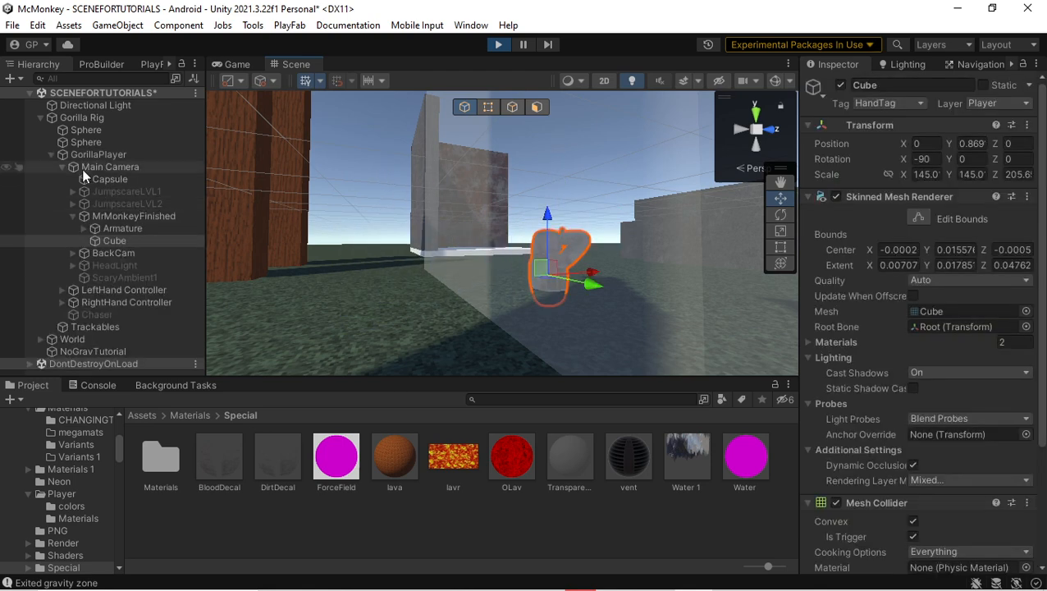
left_click(99, 155)
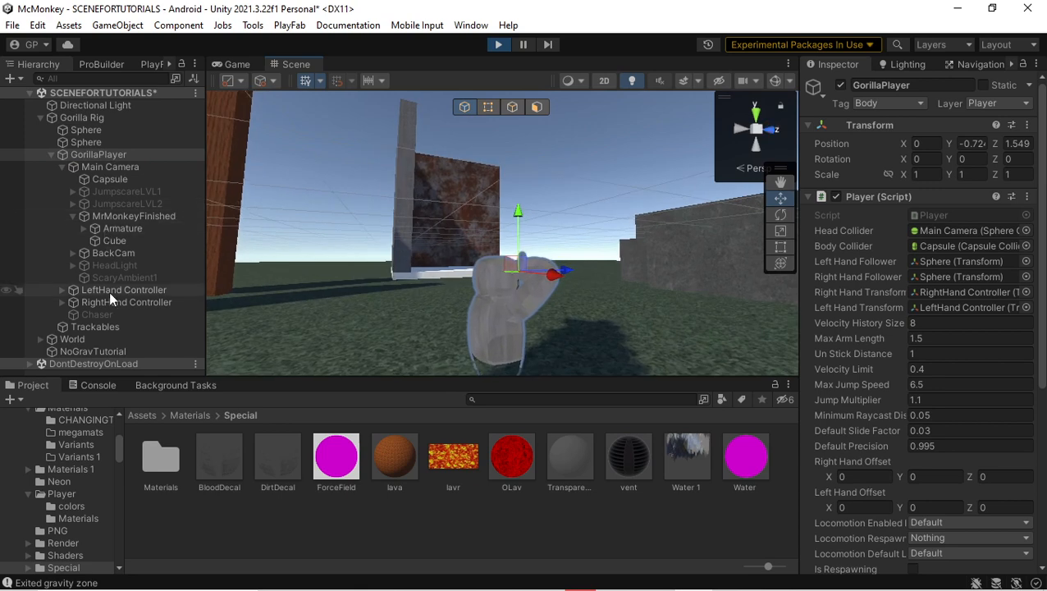
left_click(124, 290)
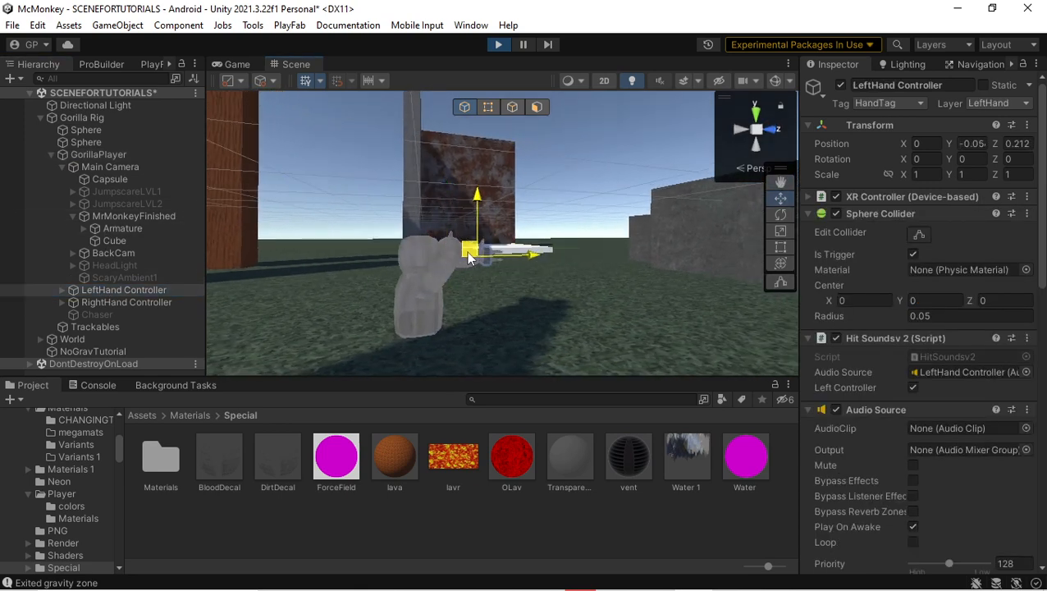